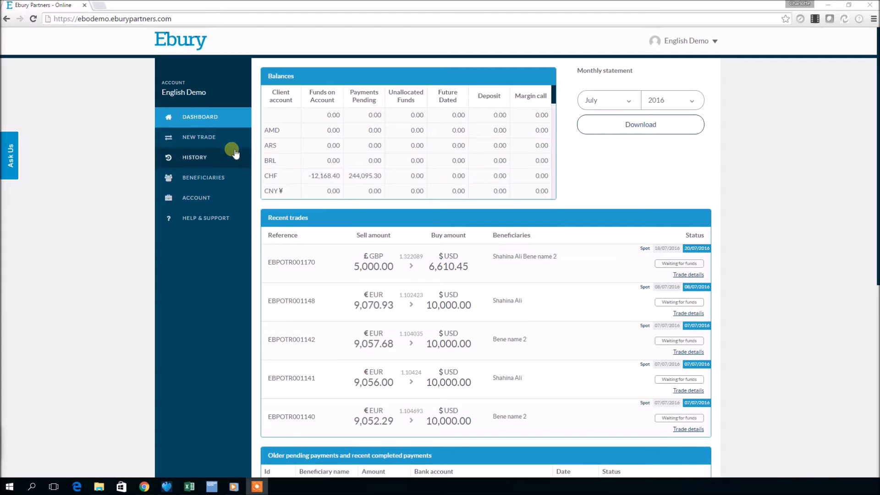
- Start a new spot trade from the dashboard's NEW TRADE entry
click(199, 136)
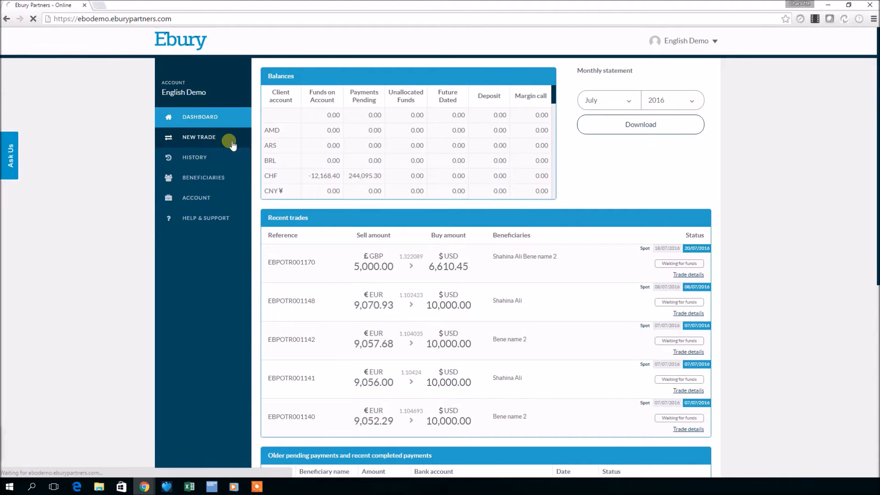
click(199, 136)
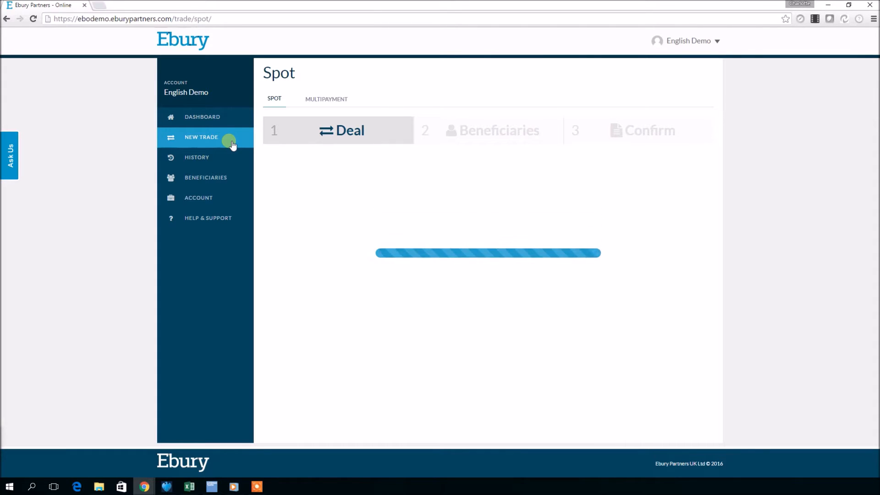
- Set the deal to sell GBP 5,000.00 for EUR
click(201, 137)
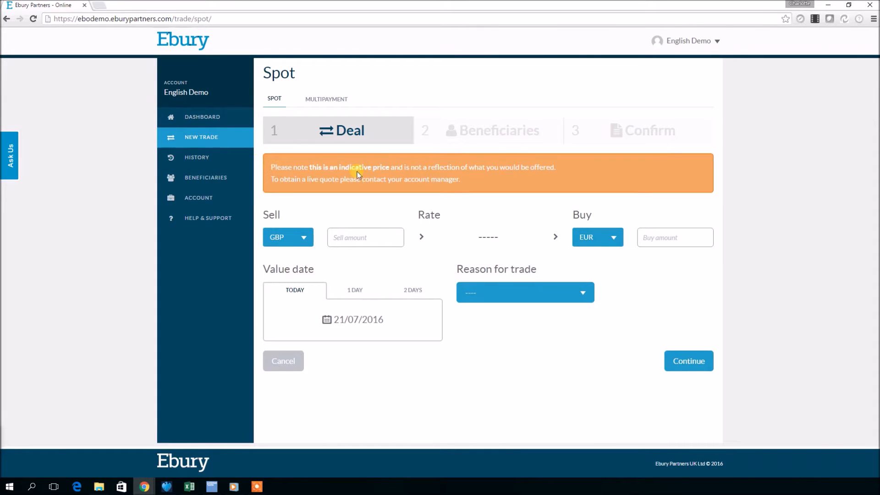
mouse_move(414, 193)
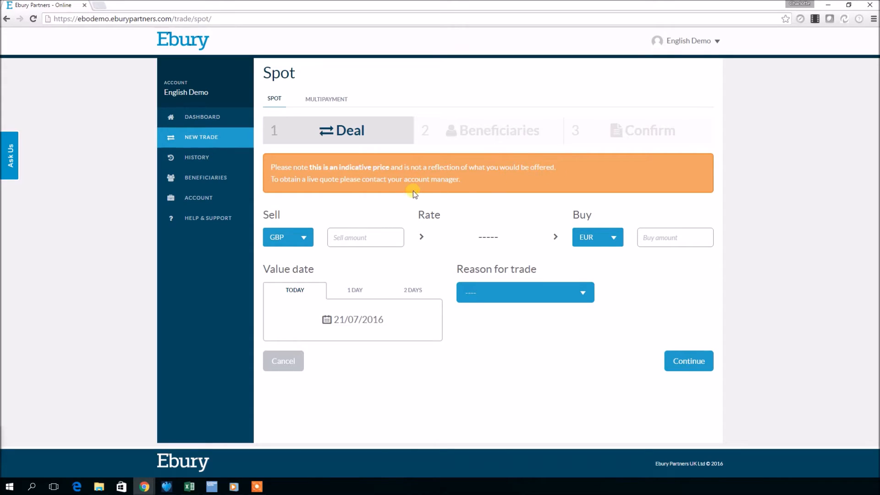
click(365, 236)
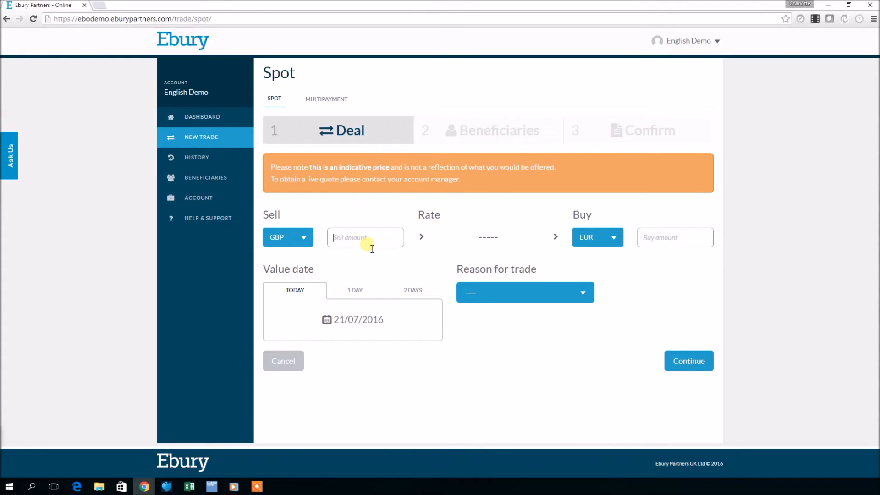
text(5,000.00)
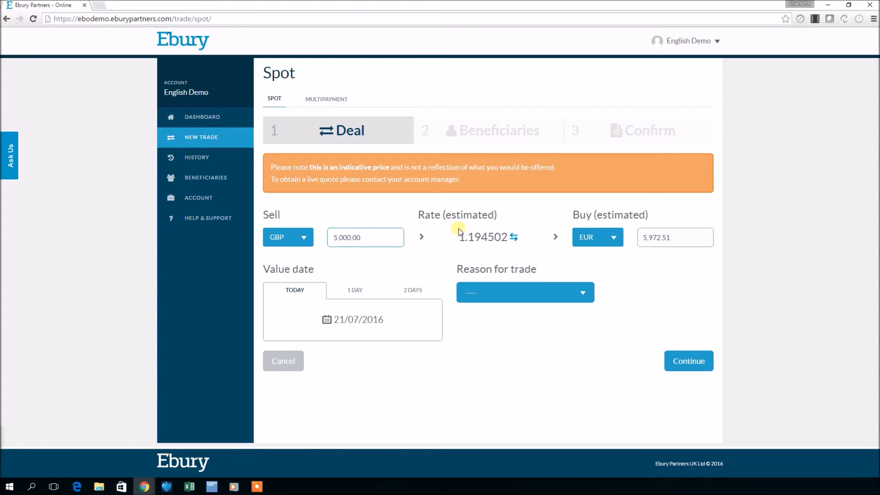
- Set the reason to Payment for goods and the value date to 2 DAYS
click(524, 291)
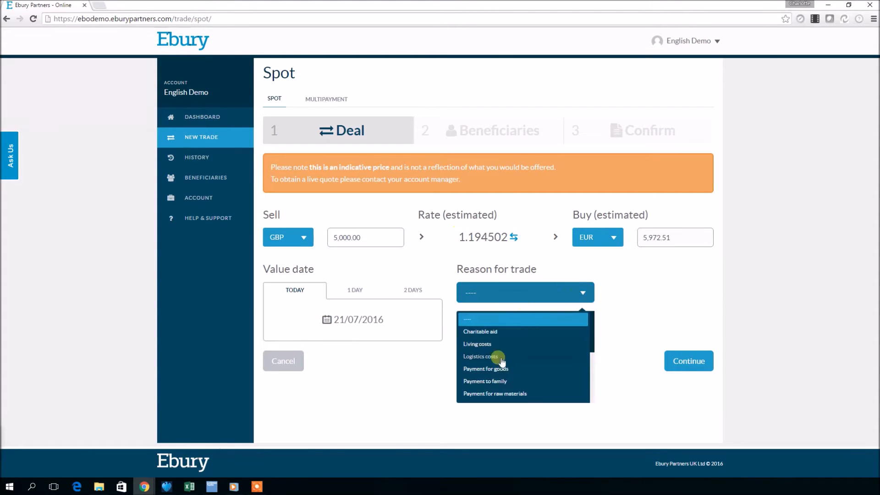
click(486, 368)
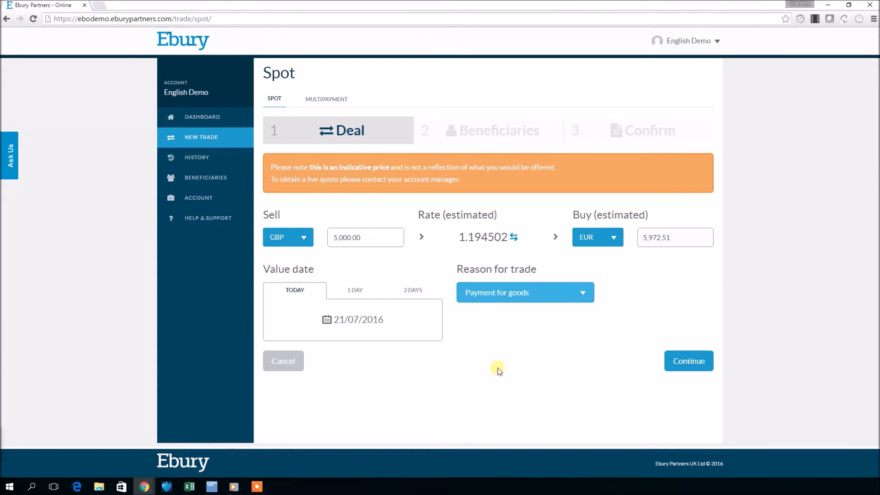
mouse_move(310, 311)
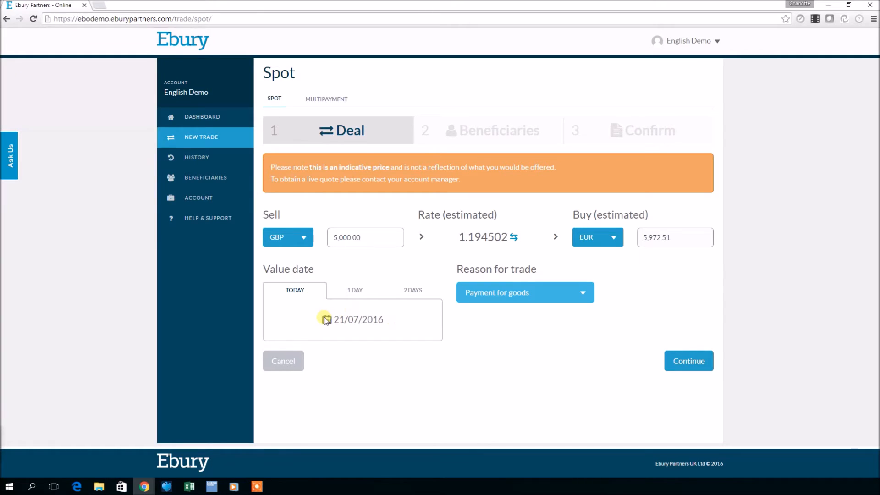
click(355, 290)
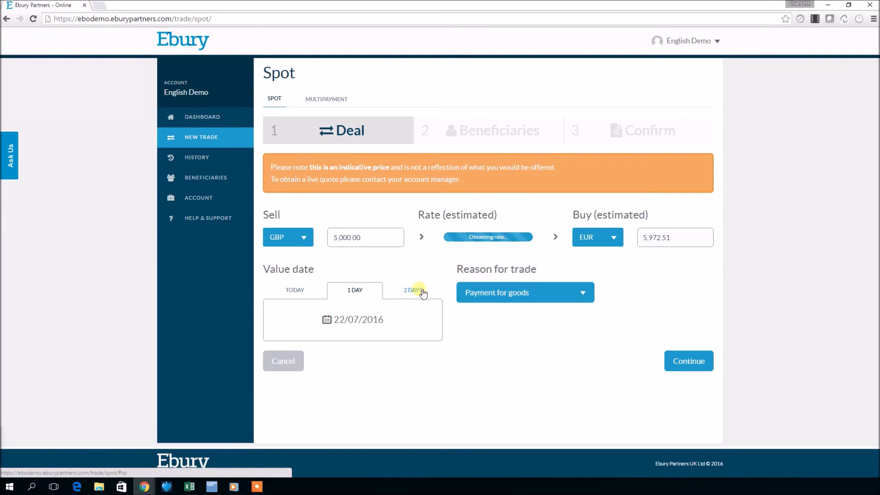
click(412, 291)
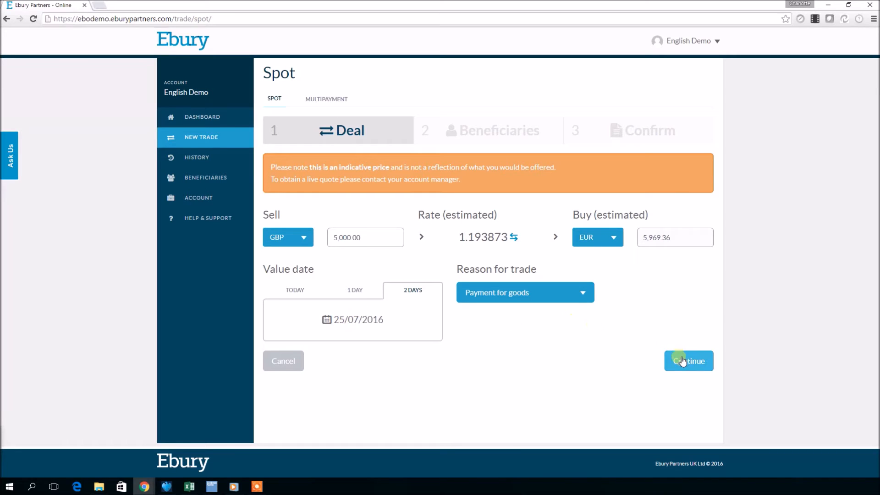
- Add Bene name 1 as beneficiary receiving GBP 2,000.00 with reference 'test 1'
click(688, 361)
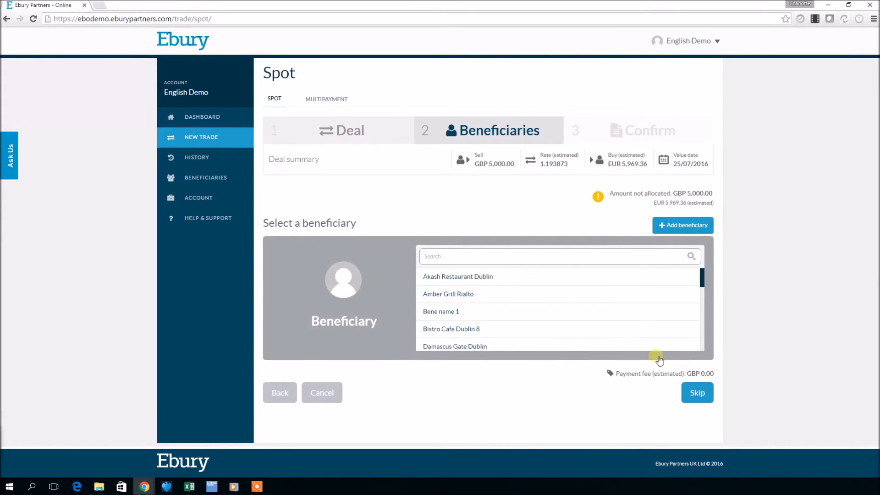
mouse_move(474, 330)
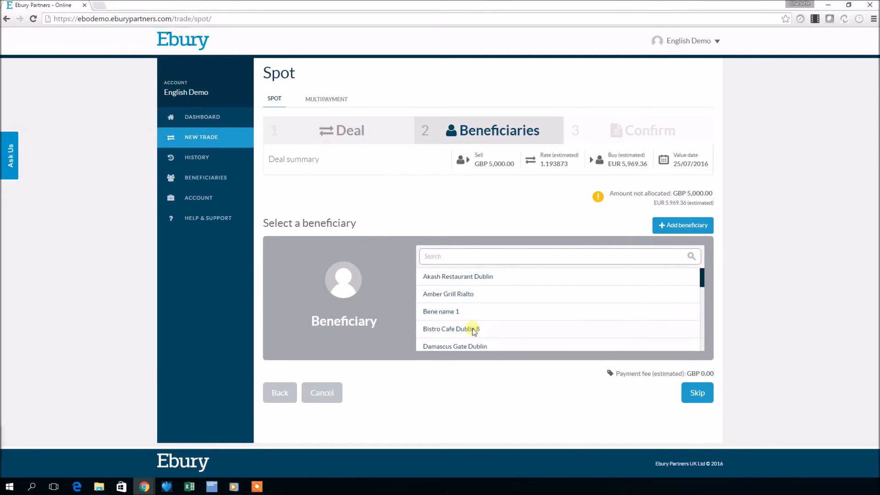
mouse_move(631, 249)
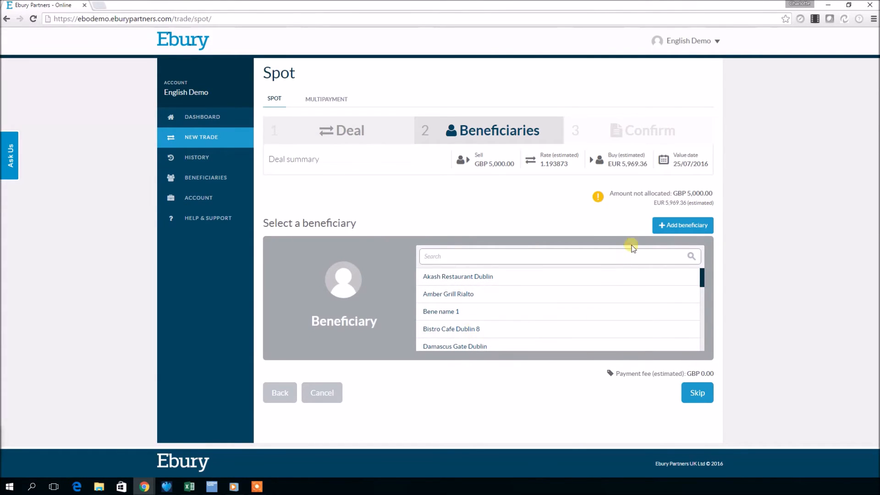
click(682, 225)
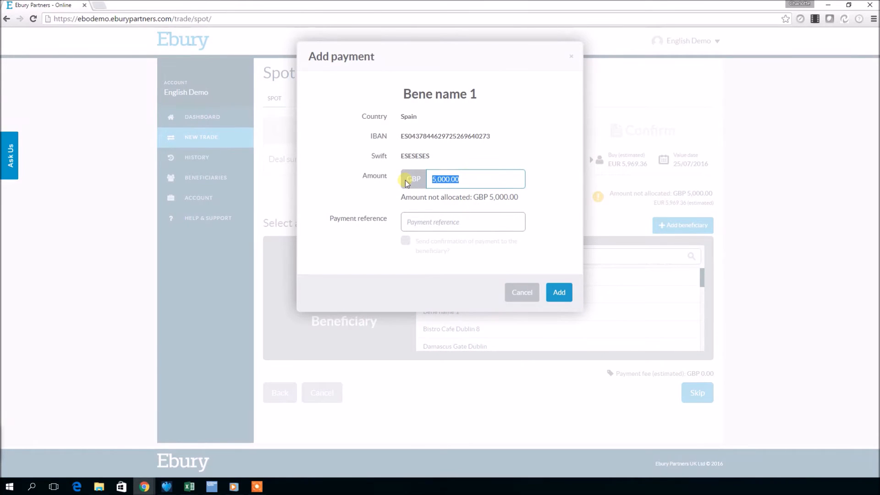
text(2,000.00)
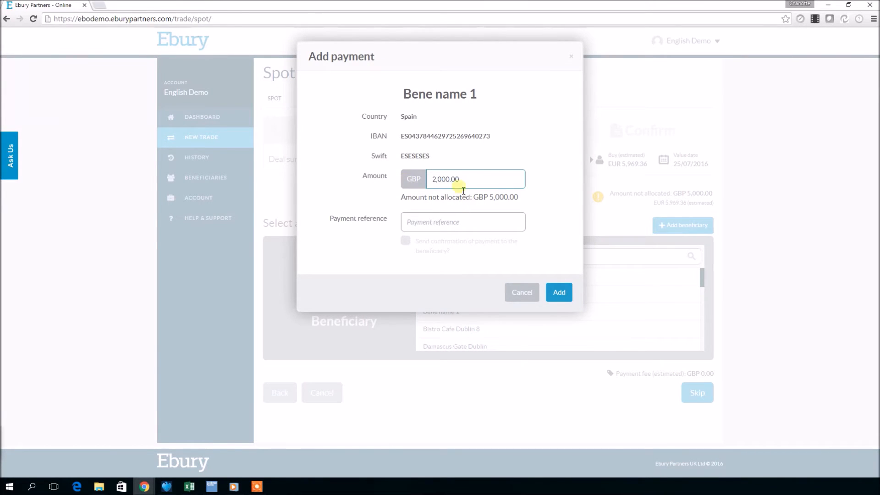
text(tes)
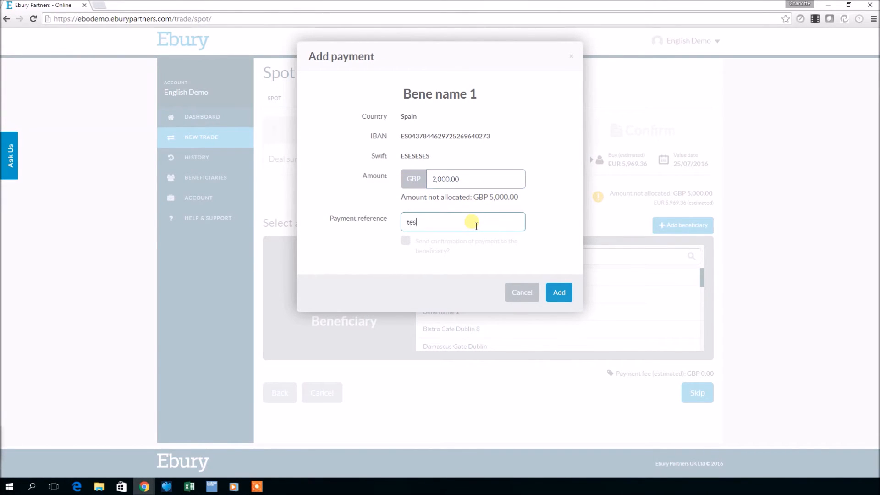
click(558, 293)
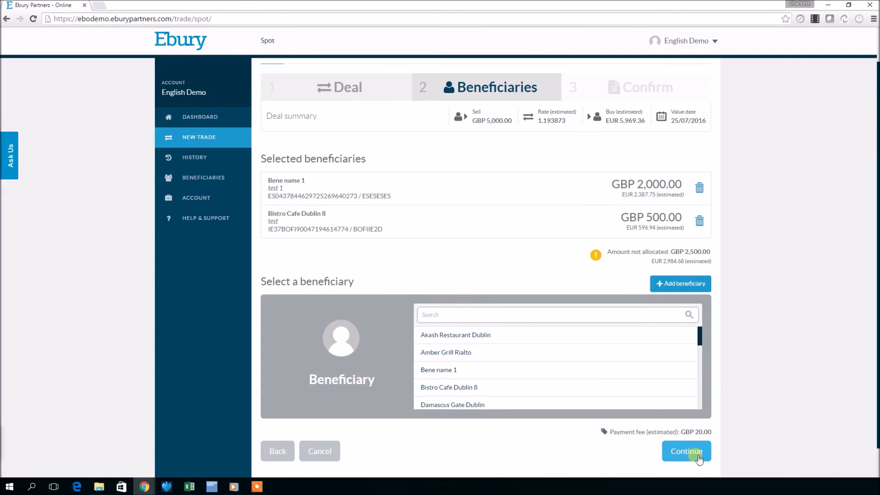
- Continue to the Confirm step to review the deal summary and beneficiaries
click(685, 450)
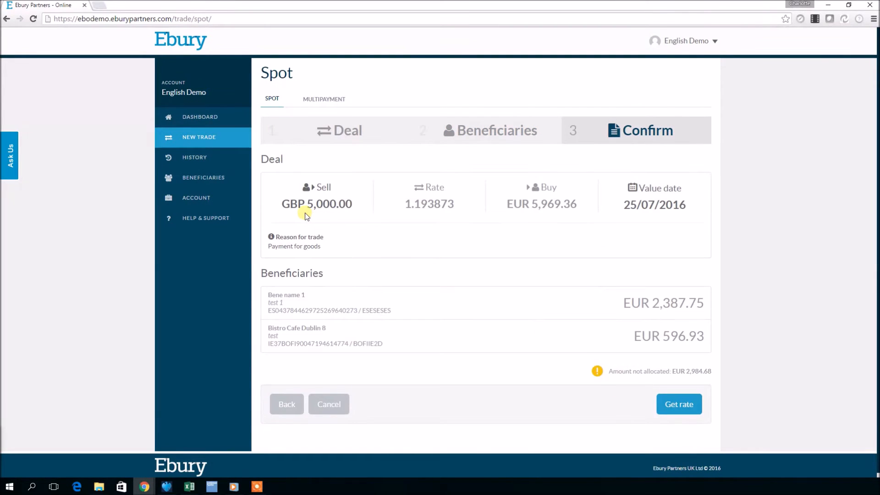
mouse_move(490, 234)
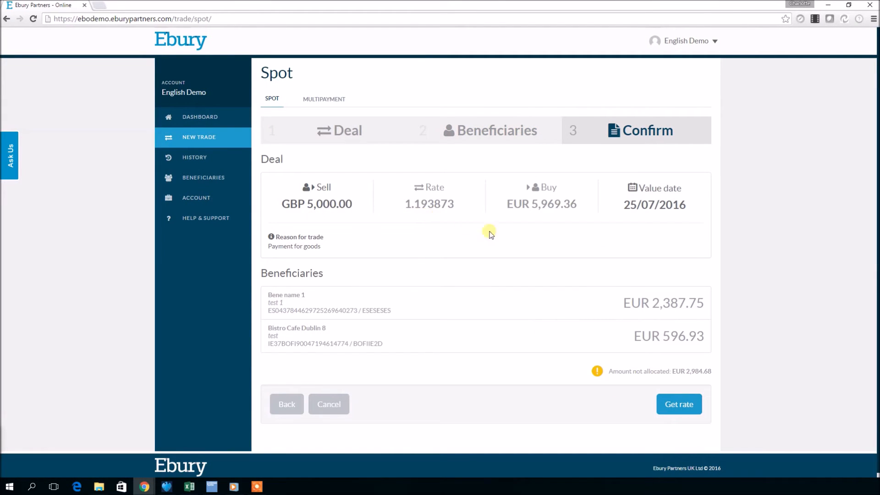
mouse_move(657, 221)
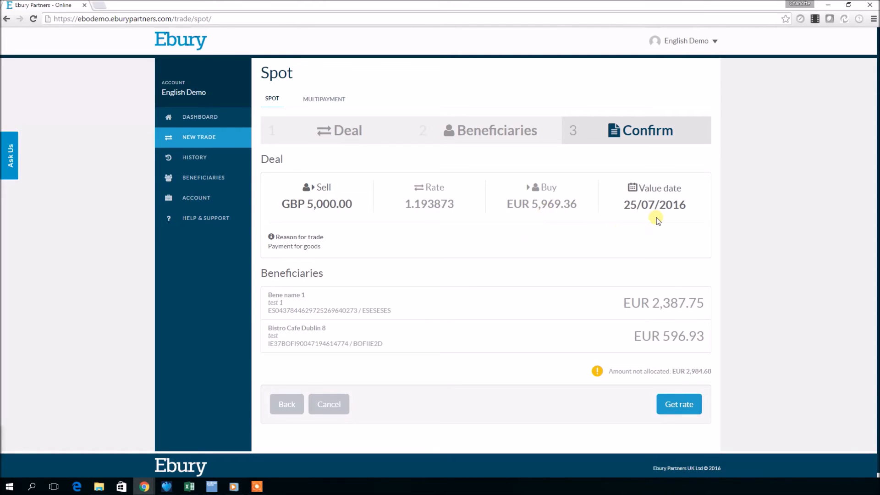
mouse_move(282, 236)
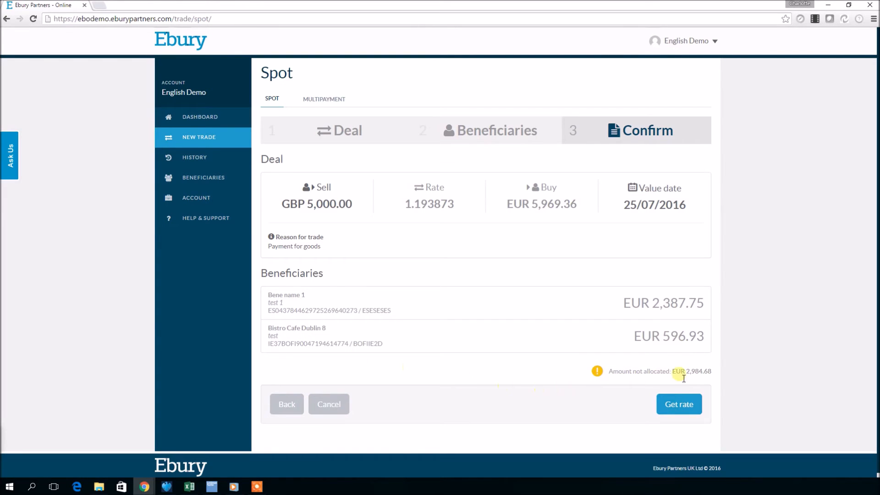
- Get a live rate and accept it to book the trade at 1.193912
click(678, 404)
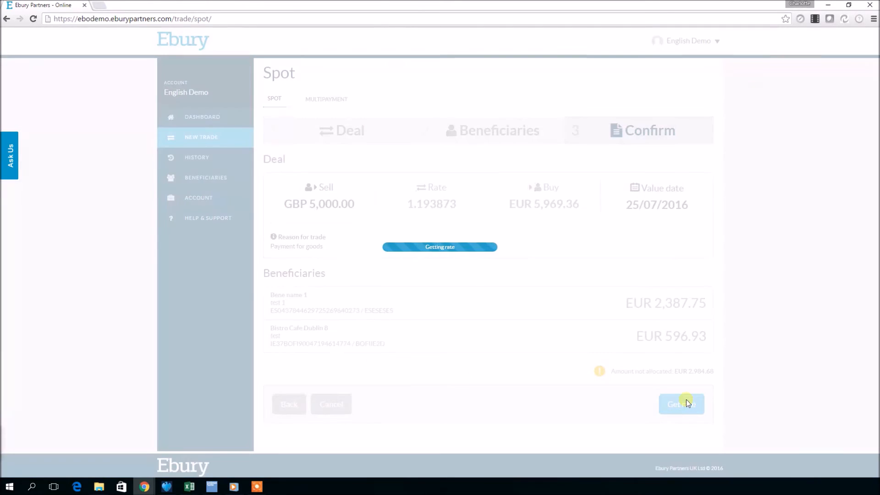
click(681, 404)
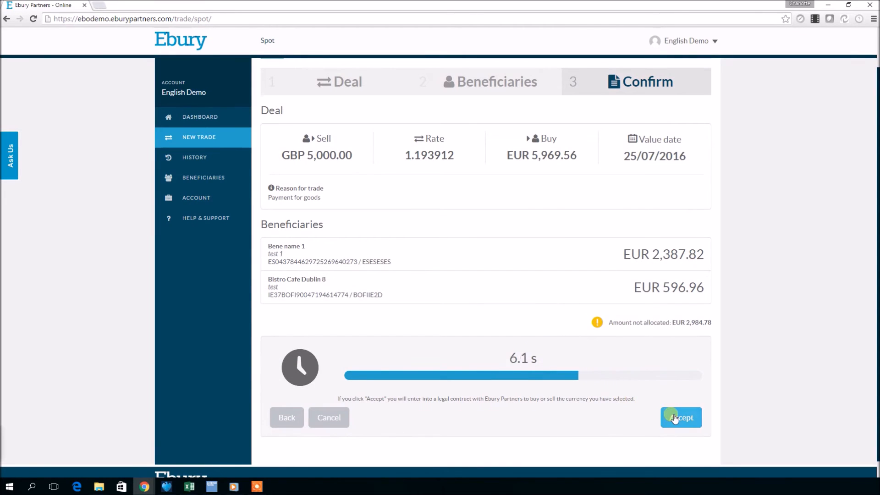
click(679, 417)
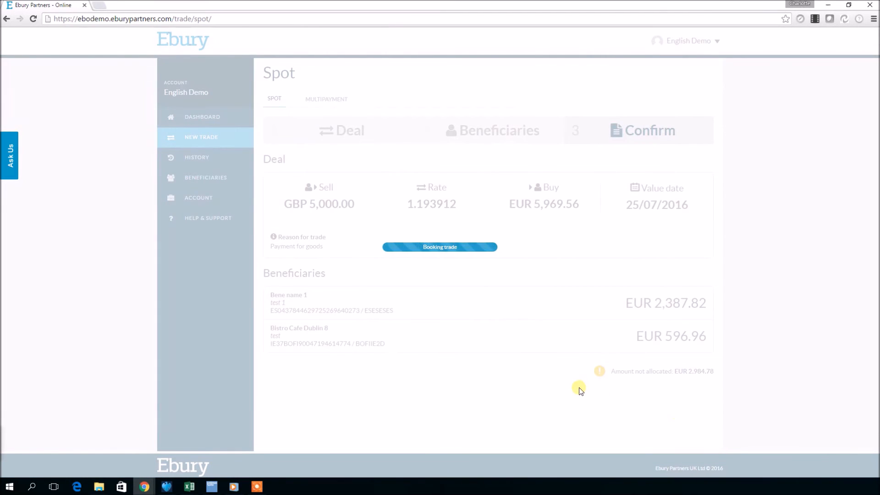
click(439, 246)
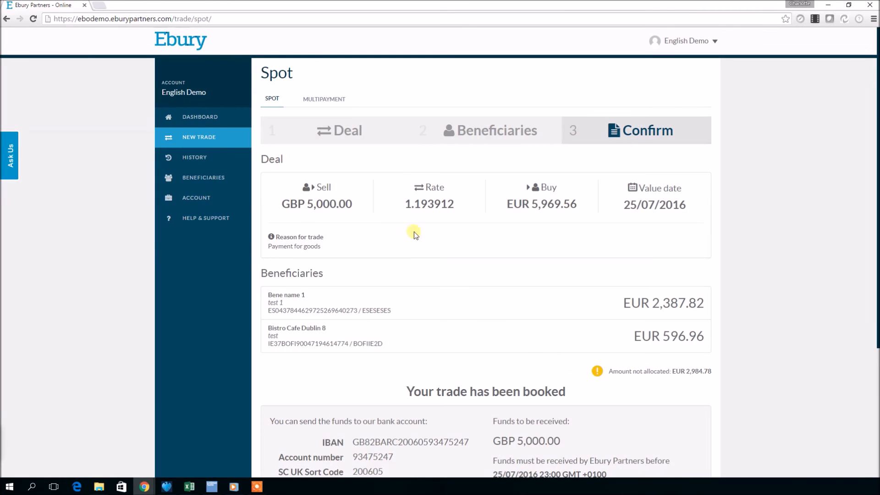
- Scroll through the booking confirmation and the bank details for sending GBP 5,000.00
scroll(down, 3)
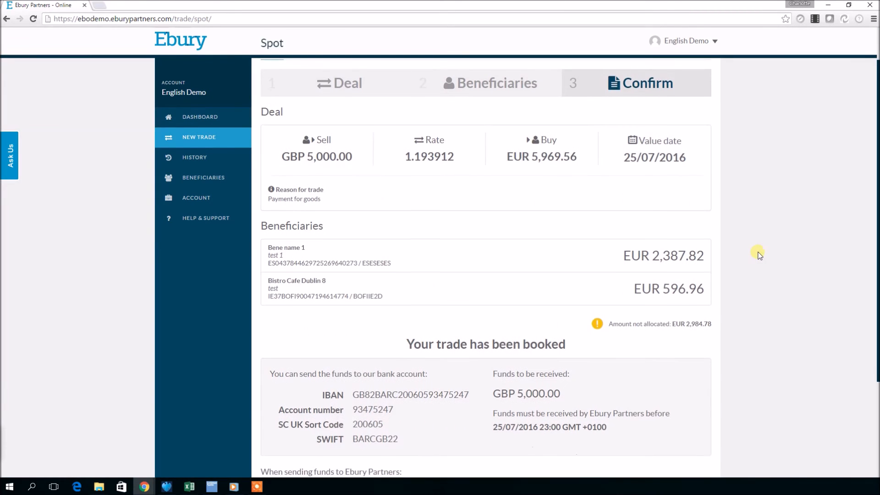
scroll(down, 3)
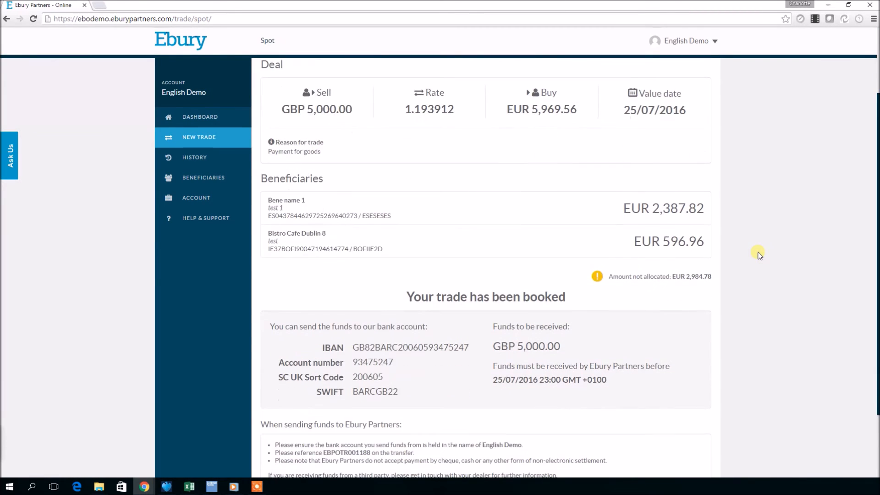
scroll(down, 3)
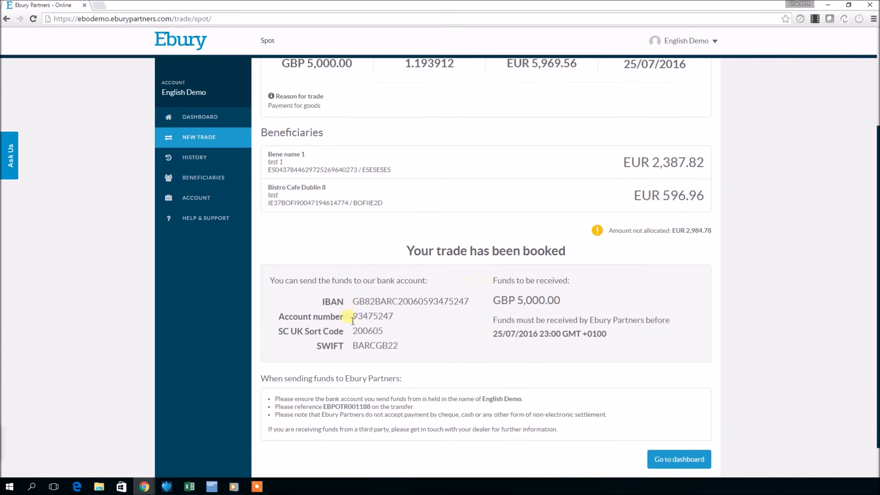
mouse_move(677, 389)
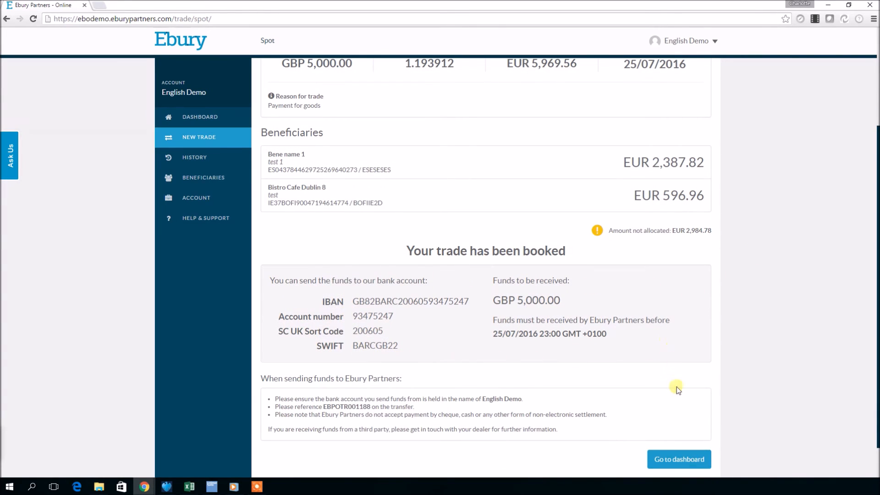
- Return to the dashboard and view trade EBPOTR001188's details from Recent trades
click(678, 459)
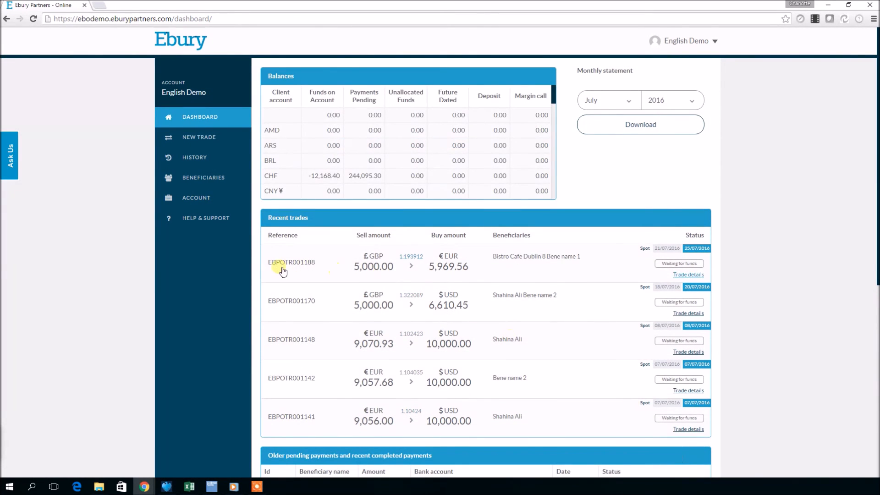
mouse_move(516, 274)
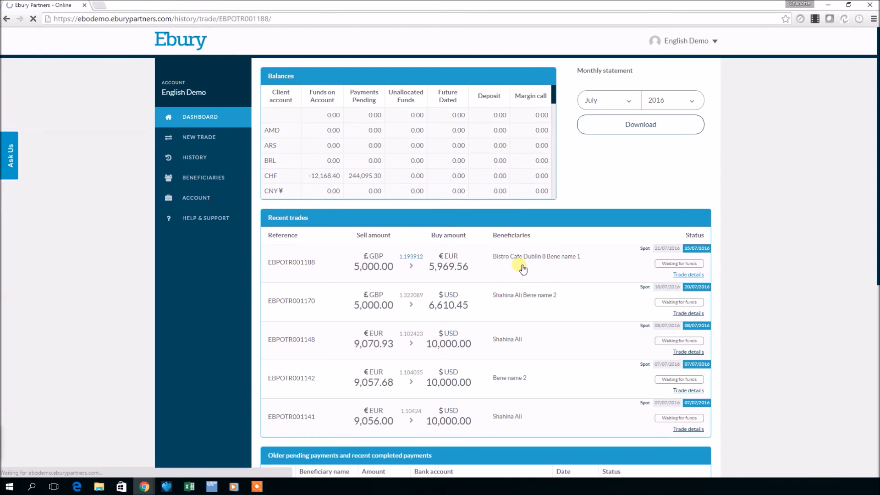
click(688, 274)
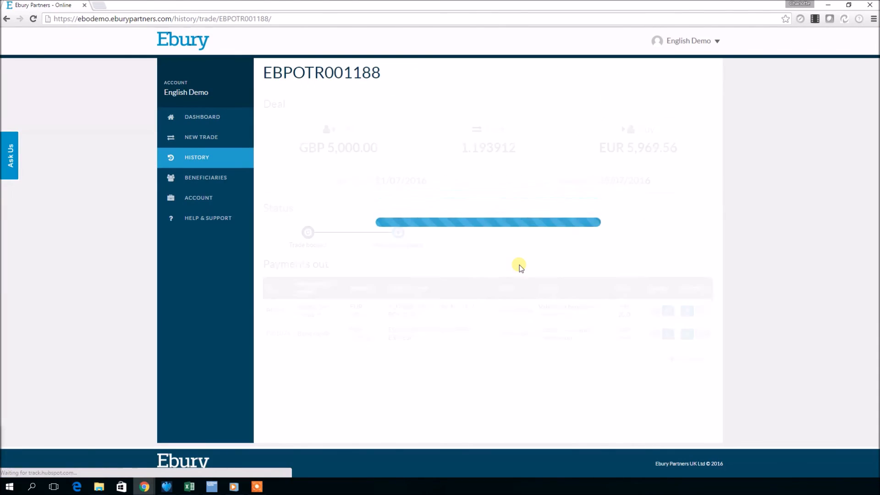